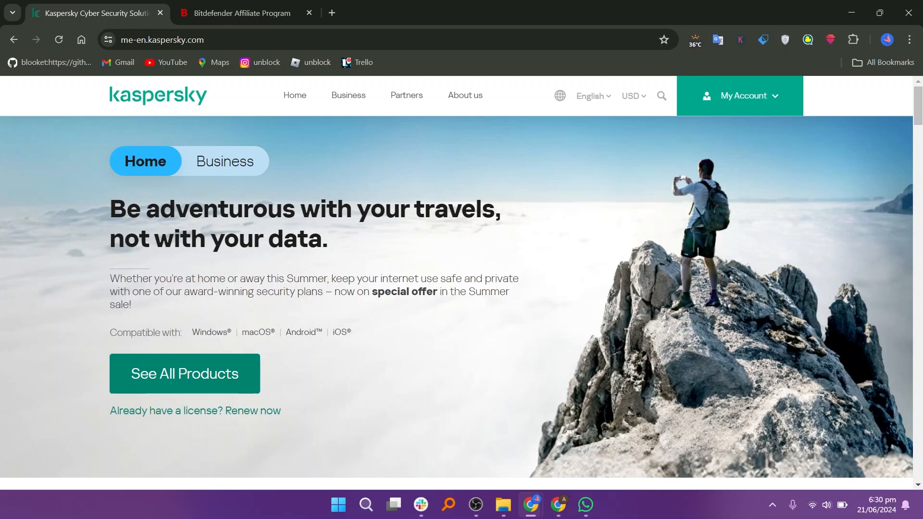
- Scroll the Kaspersky homepage past awards and stats to the Standard, Plus and Premium prices
scroll("down", 3)
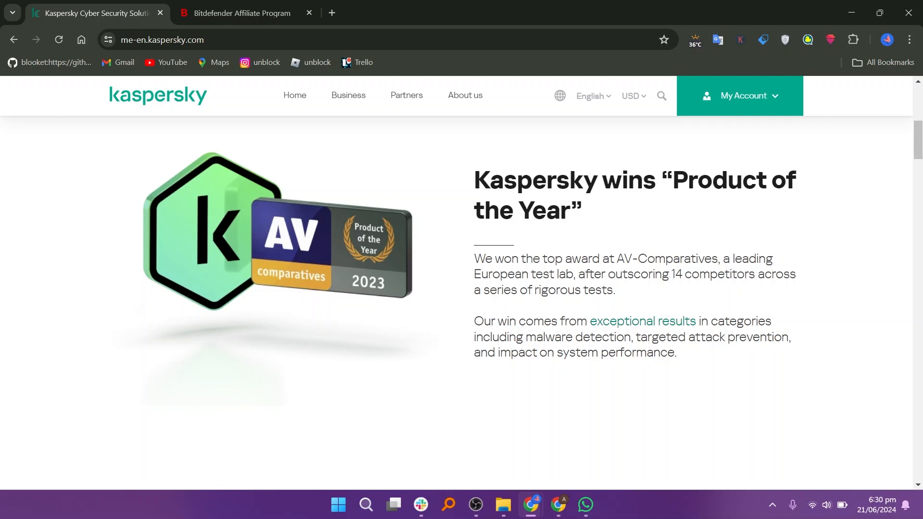
scroll("down", 3)
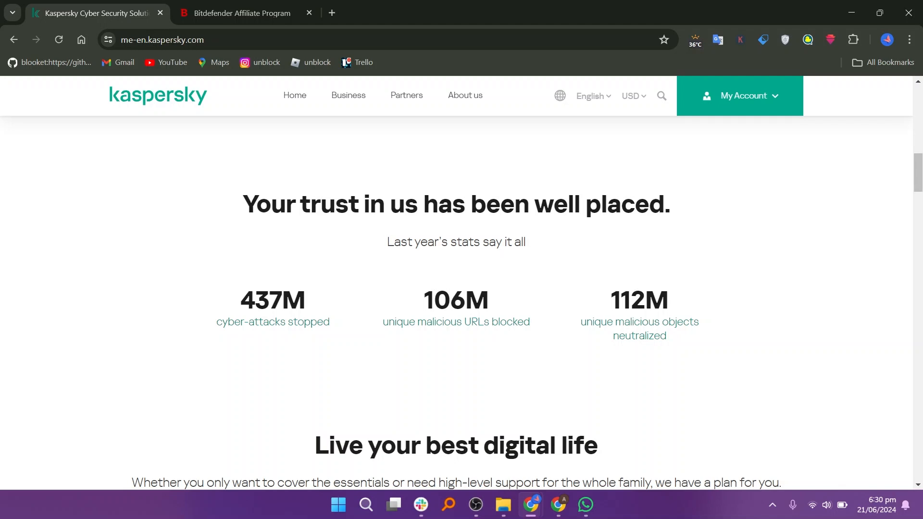
scroll("down", 3)
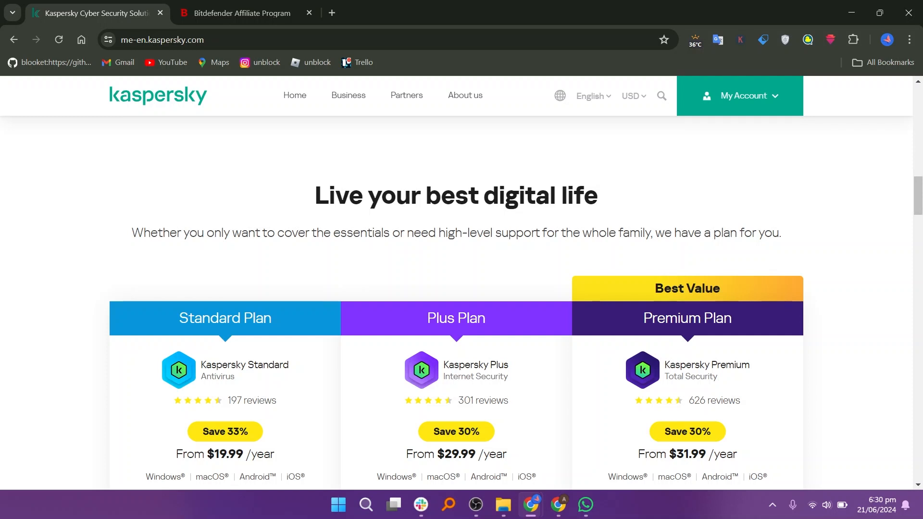
scroll("down", 3)
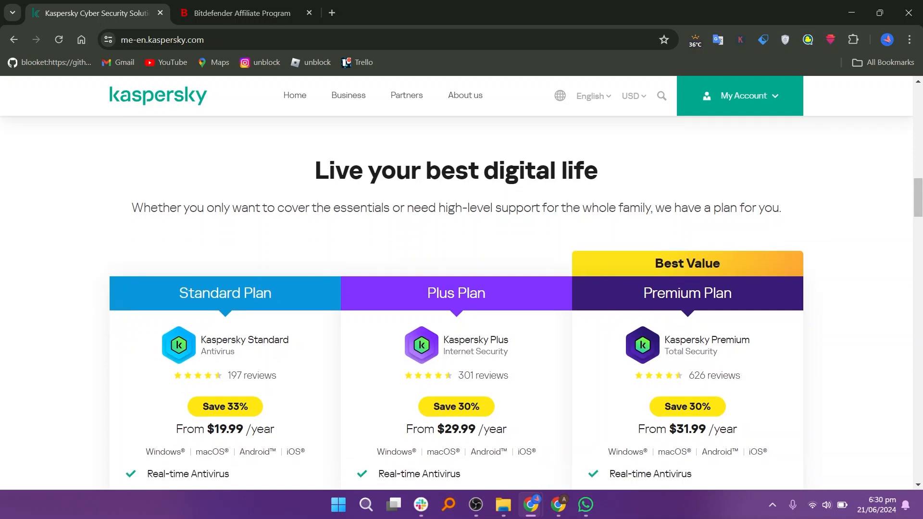
- Scroll past the plan feature lists and show the 'Easy to use' section
scroll("down", 3)
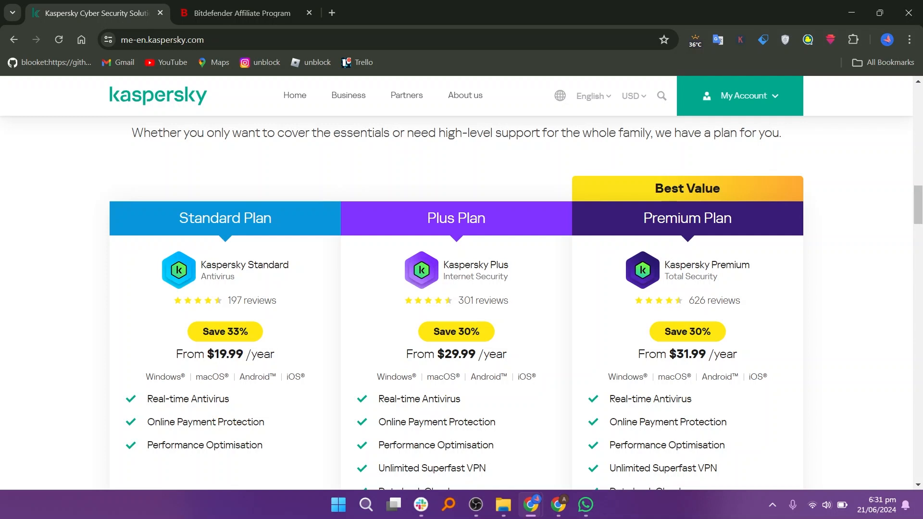
left_click(557, 160)
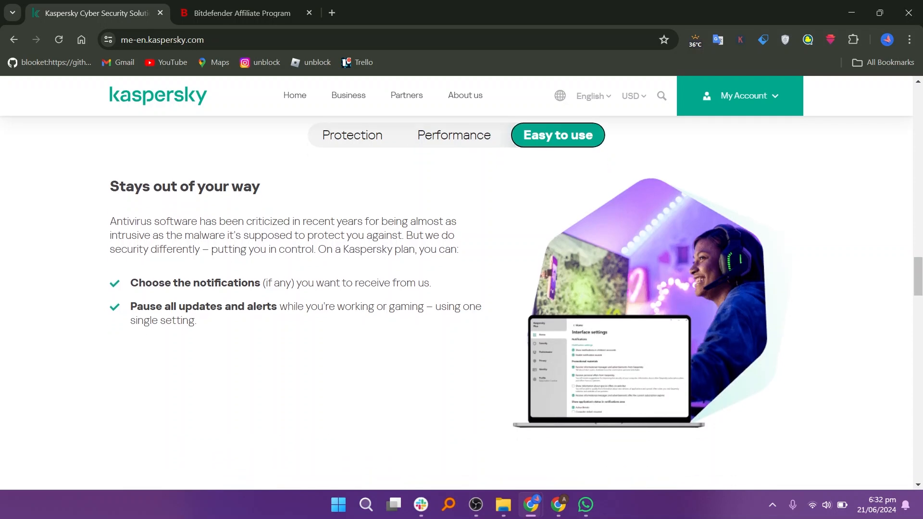
- Scroll down to the Antivirus for Mac and Antivirus for Android section
scroll("down", 3)
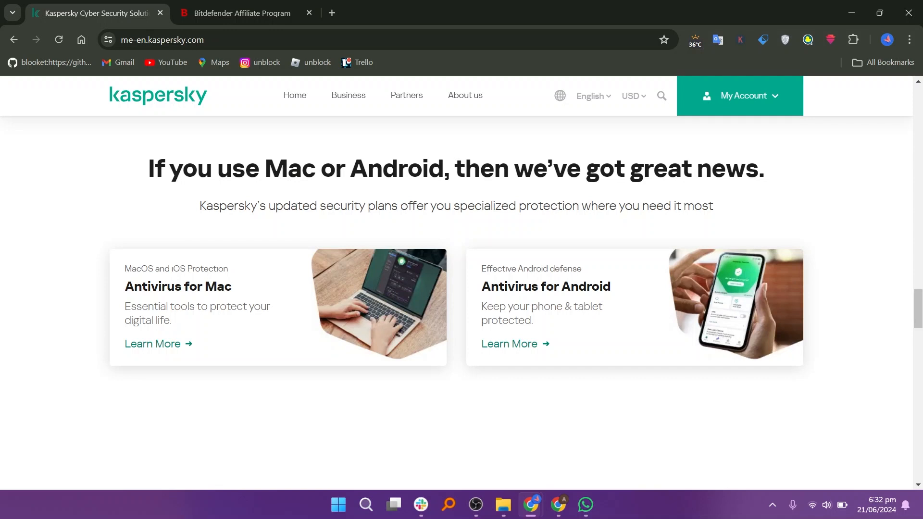
- Switch to the Bitdefender Affiliate Program tab and scroll to the commissions, promotions and reach benefits
left_click(241, 13)
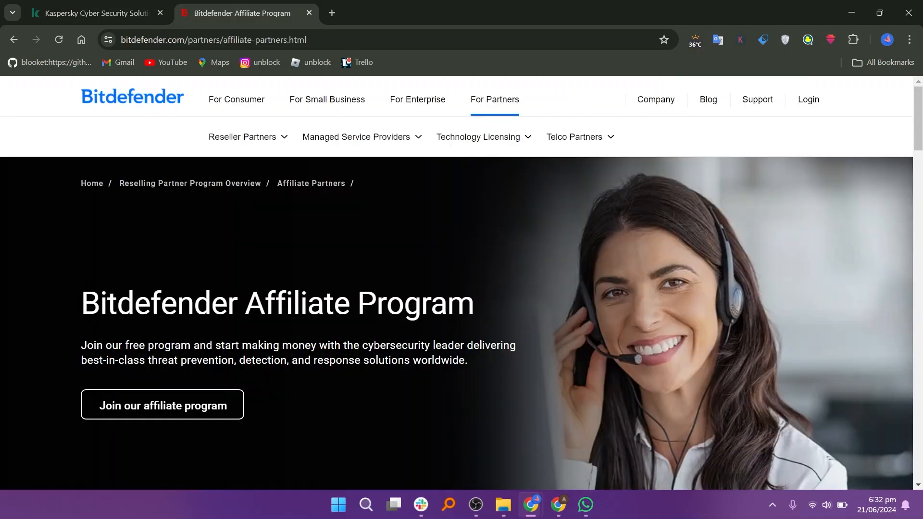
scroll("down", 3)
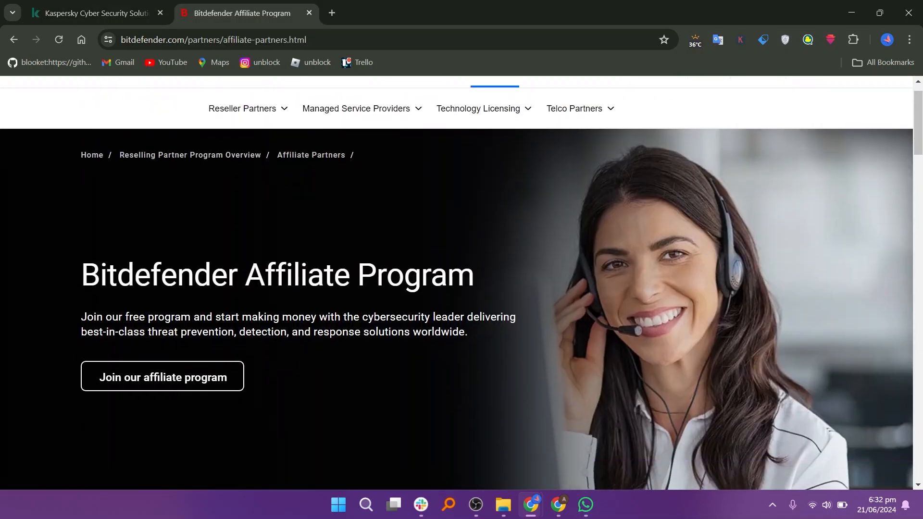
scroll("down", 3)
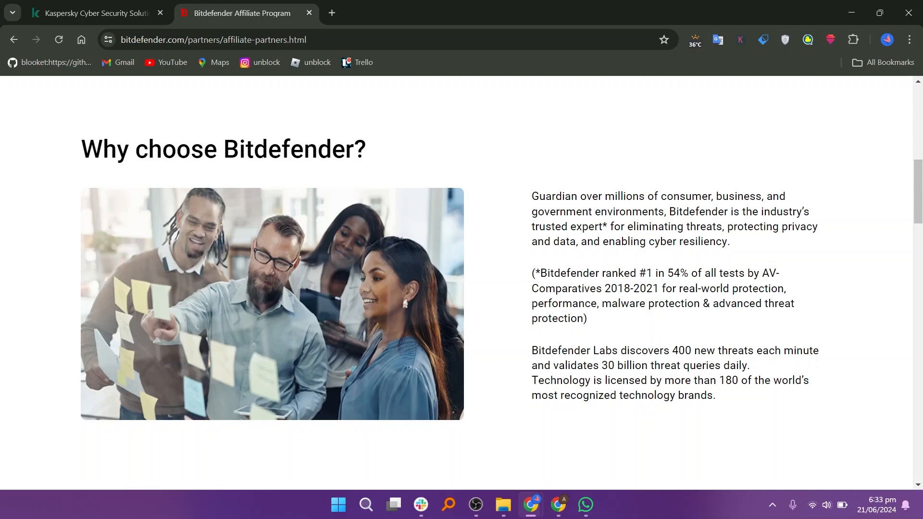
scroll("down", 3)
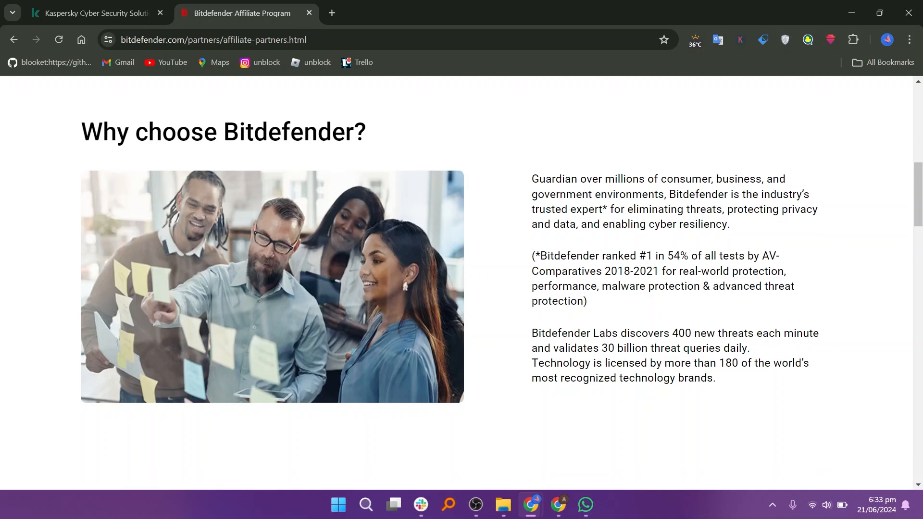
scroll("down", 3)
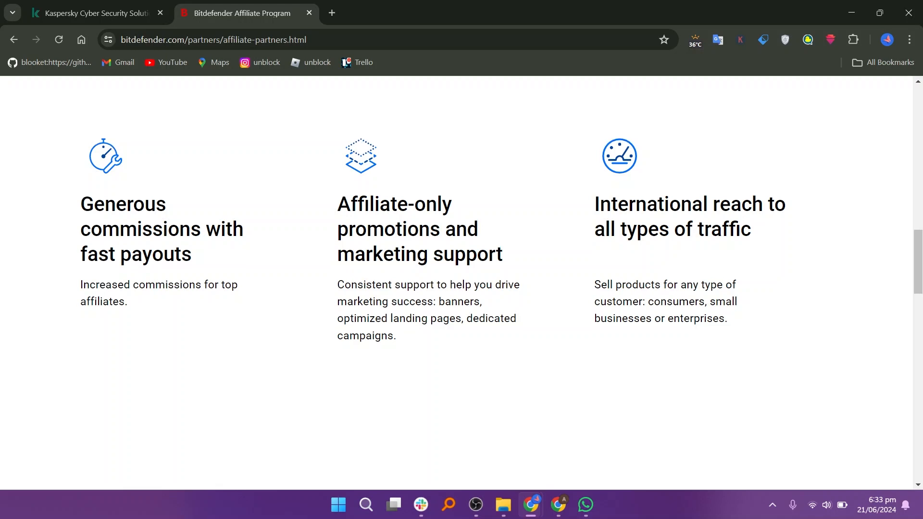
- Scroll past Industry Recognition to 'Join our affiliate program', then back up to the top
scroll("down", 3)
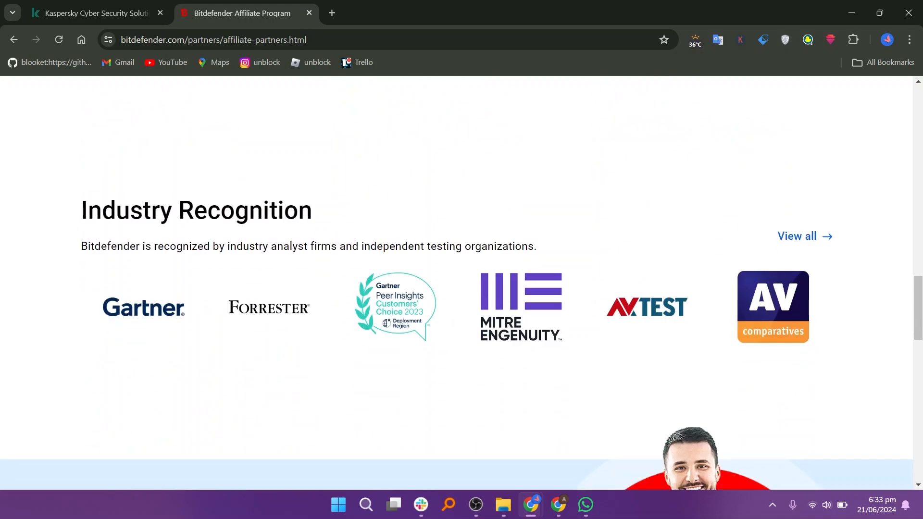
scroll("down", 3)
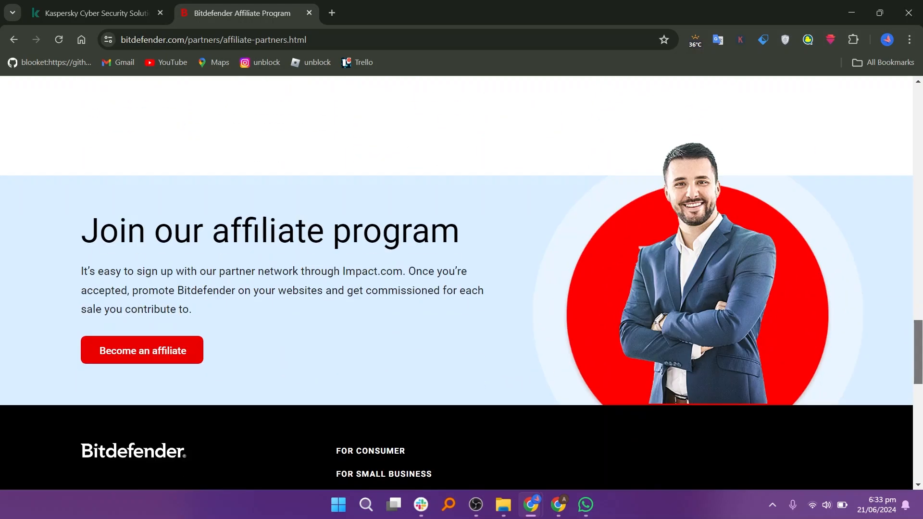
scroll("down", 3)
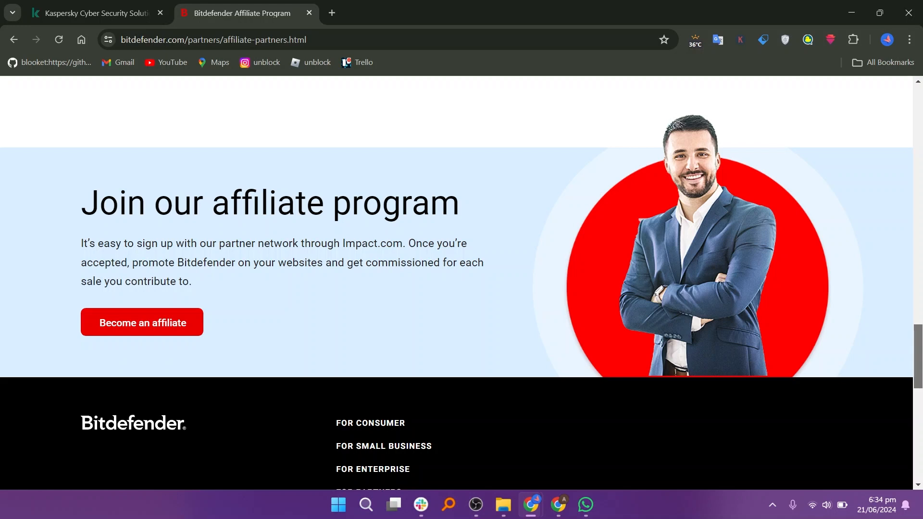
scroll("up", 3)
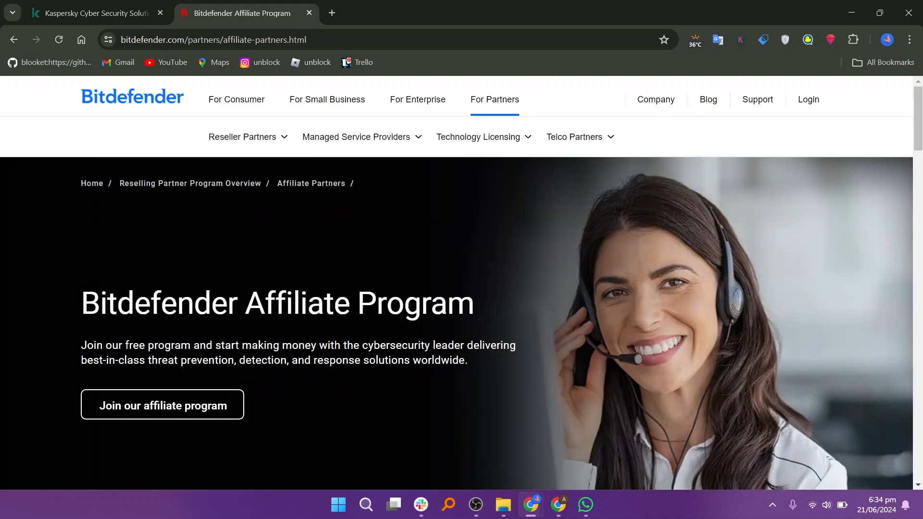
- Join via impact.com, sign up, and scroll Contract Terms to qualified referrals and general terms
left_click(163, 405)
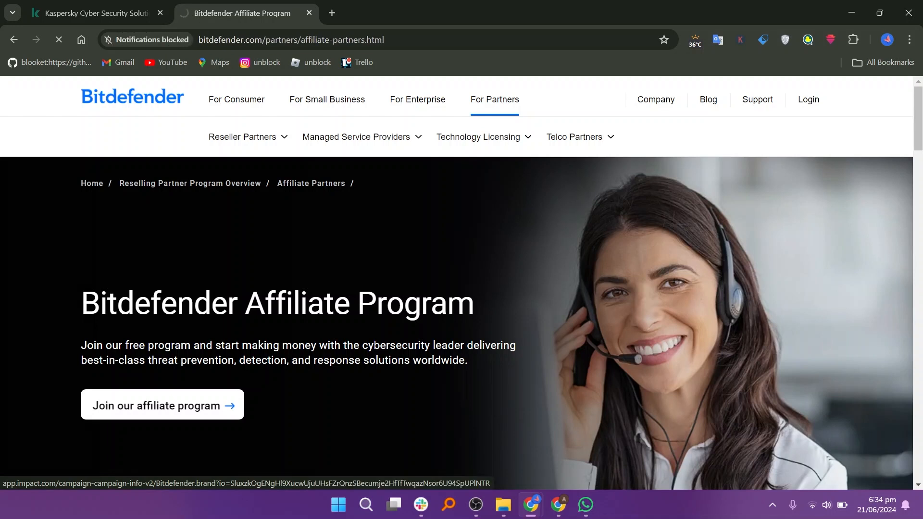
left_click(162, 406)
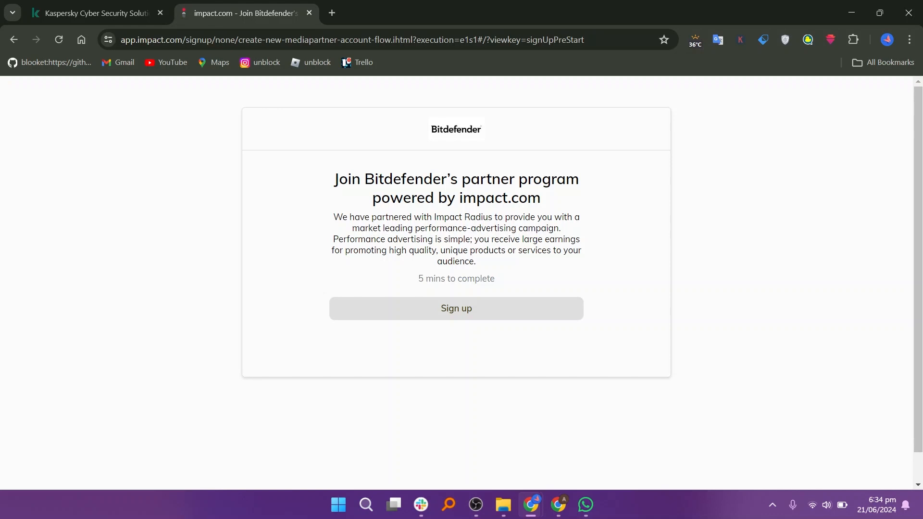
left_click(455, 309)
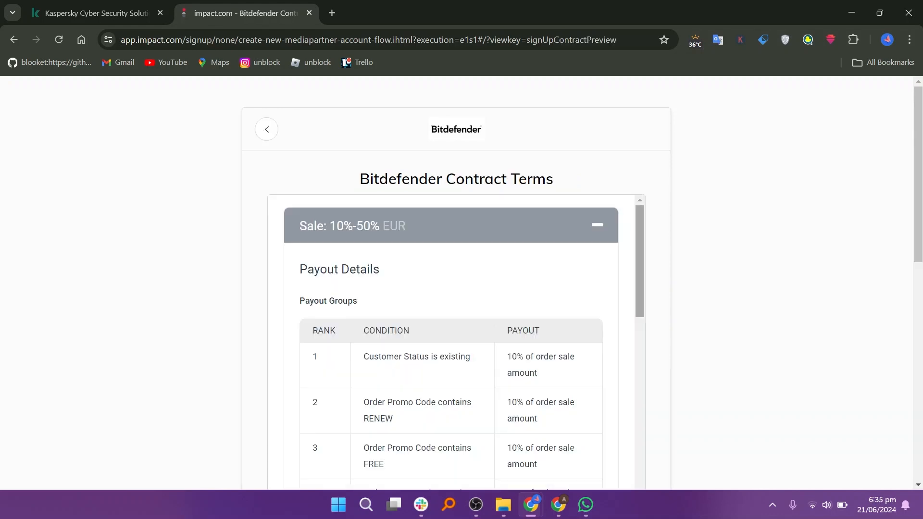
scroll("down", 3)
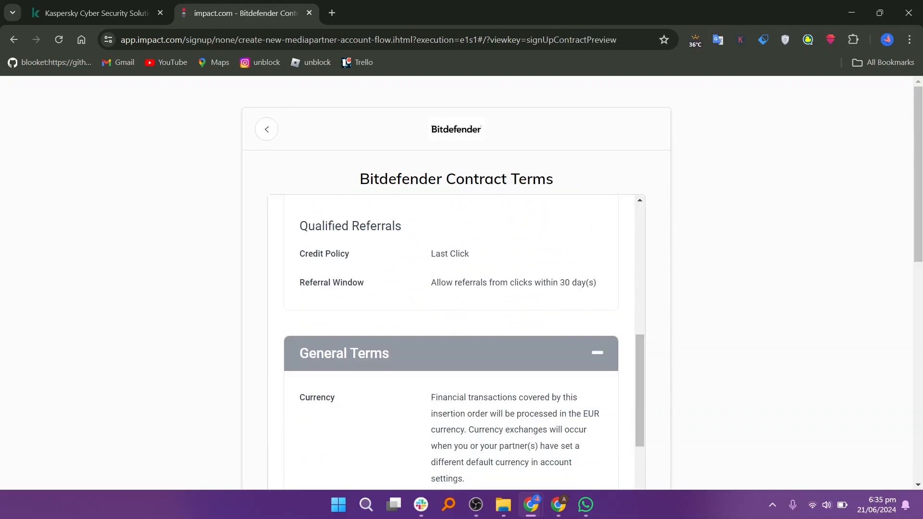